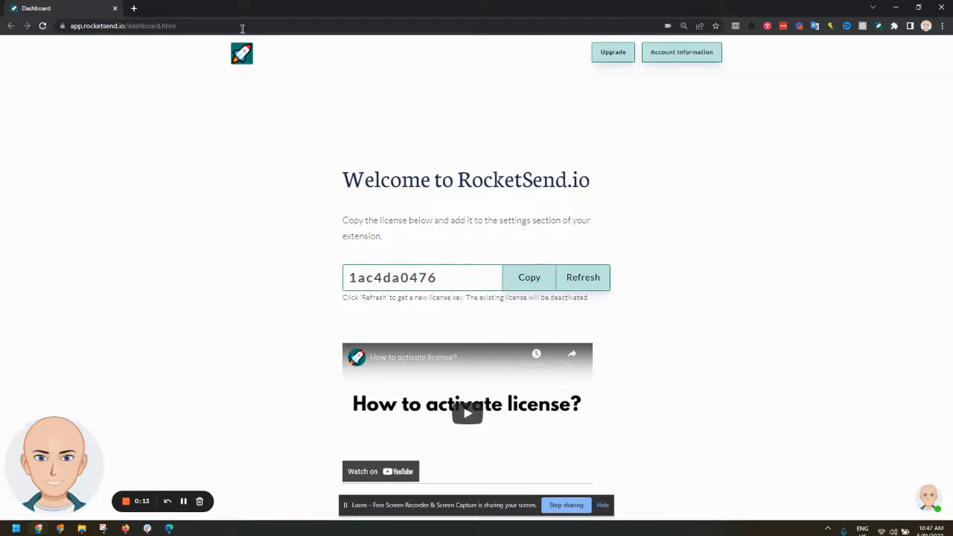
Show the Membership section with the active Power User Monthly-12 plan and billing history.
{"action": "left_click", "coordinate": [122, 25]}
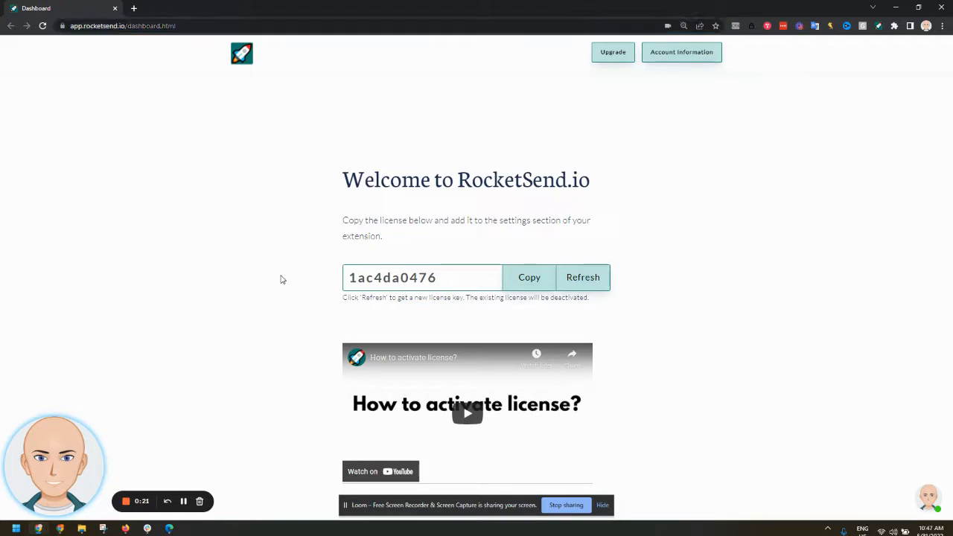
{"action": "mouse_move", "coordinate": [271, 249]}
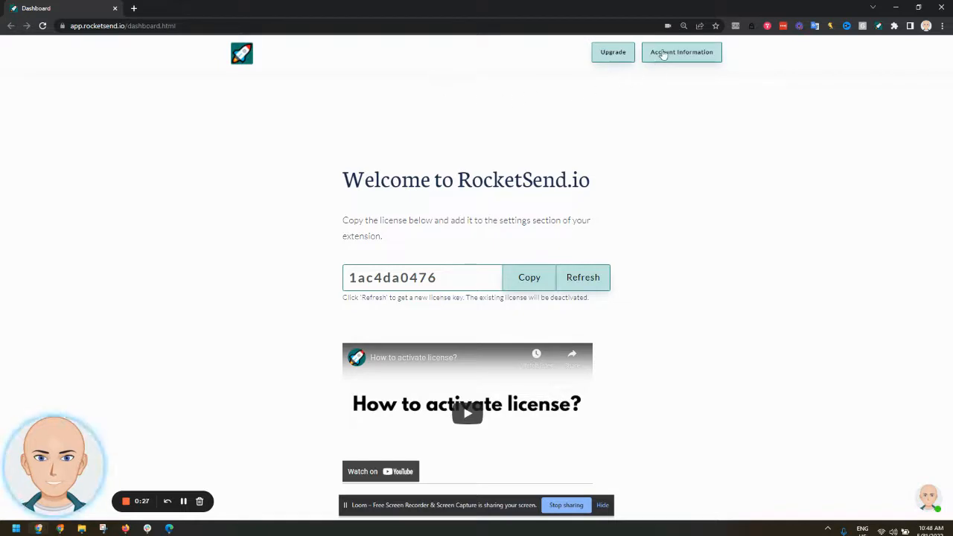
{"action": "left_click", "coordinate": [680, 52]}
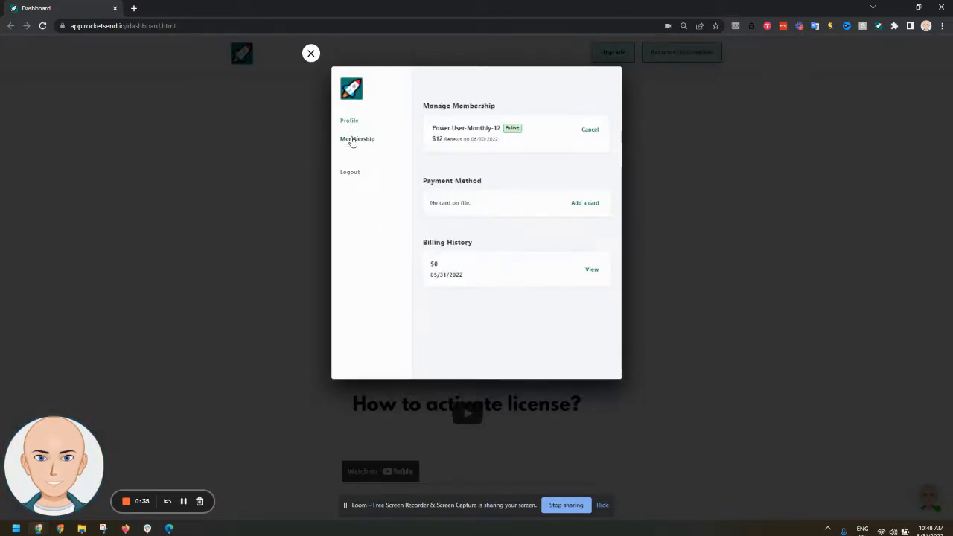
{"action": "left_click", "coordinate": [348, 121]}
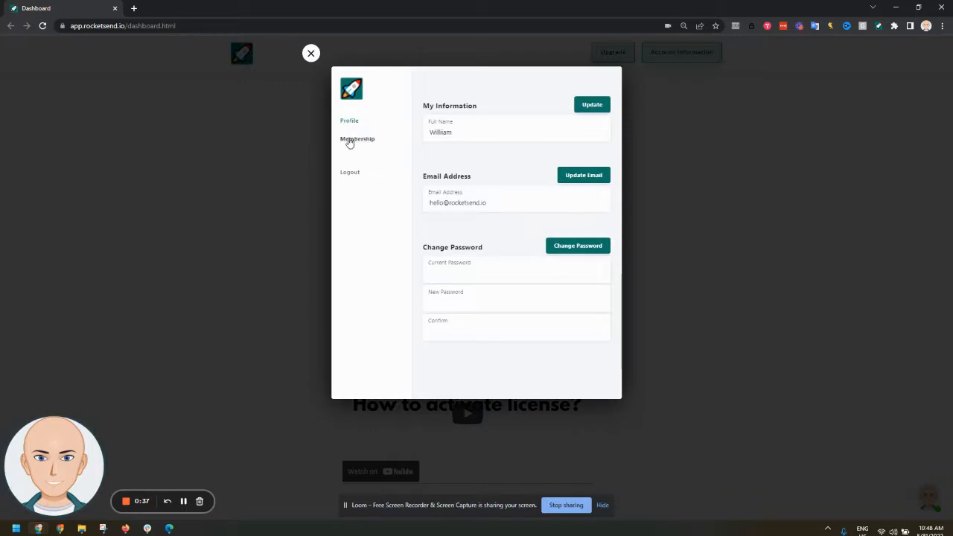
{"action": "left_click", "coordinate": [357, 139]}
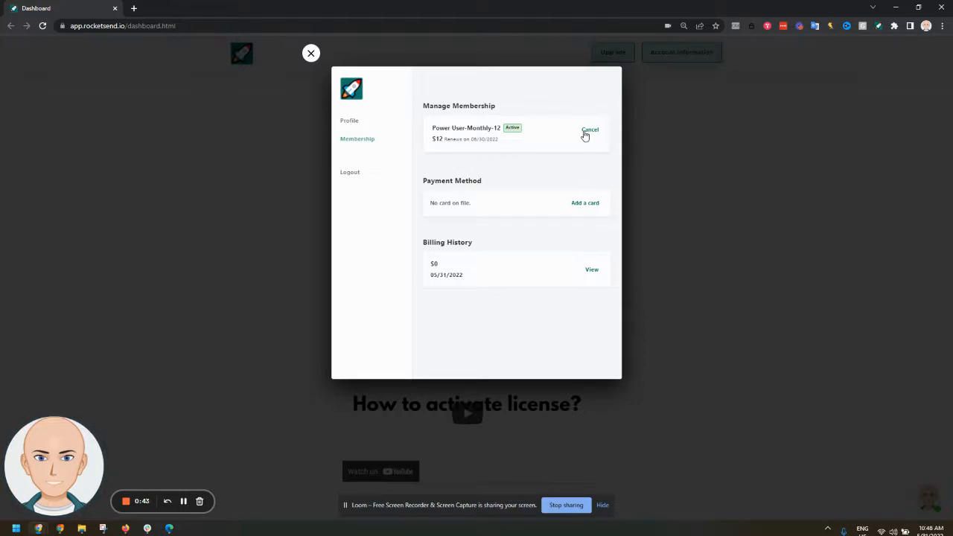
Confirm cancellation of Power User Monthly-12, keeping it active until the period ends.
{"action": "left_click", "coordinate": [589, 128]}
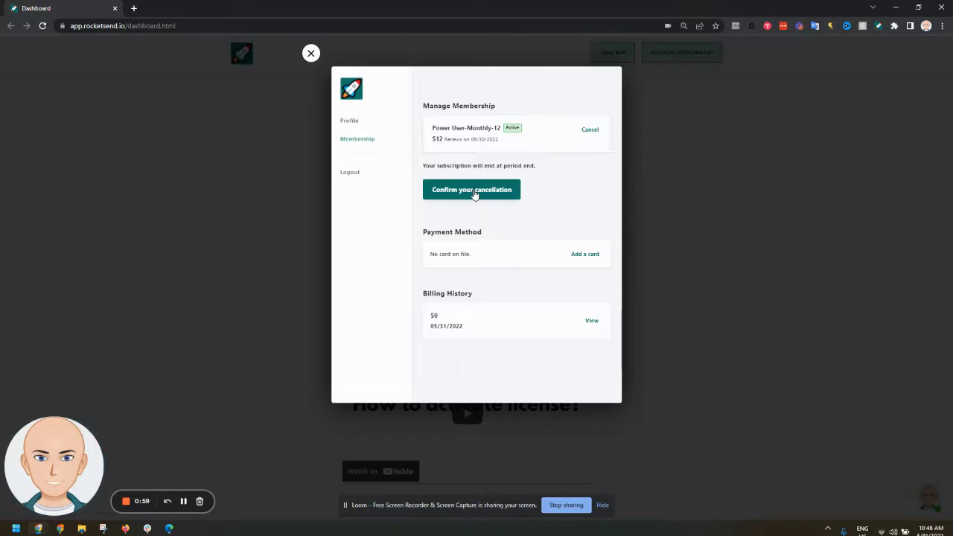
{"action": "left_click", "coordinate": [470, 189]}
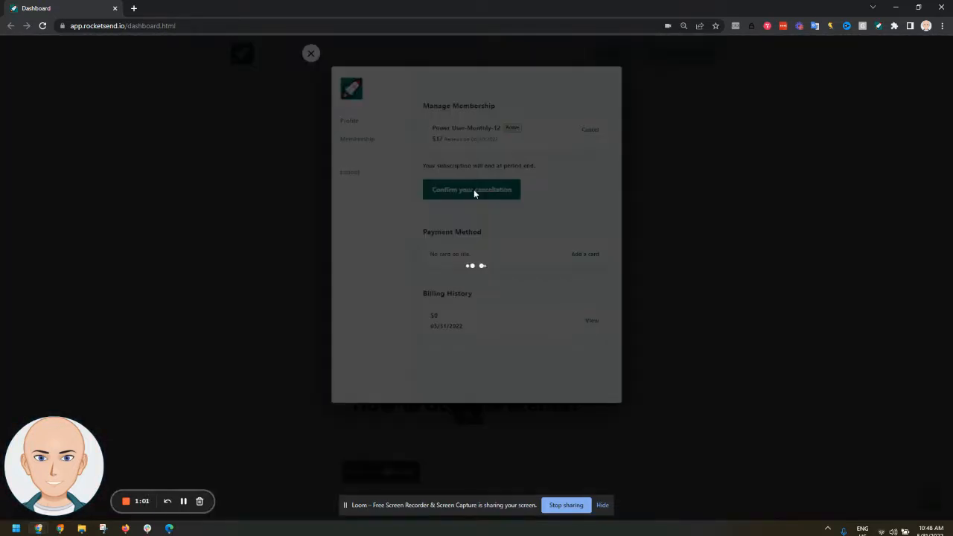
{"action": "left_click", "coordinate": [471, 189]}
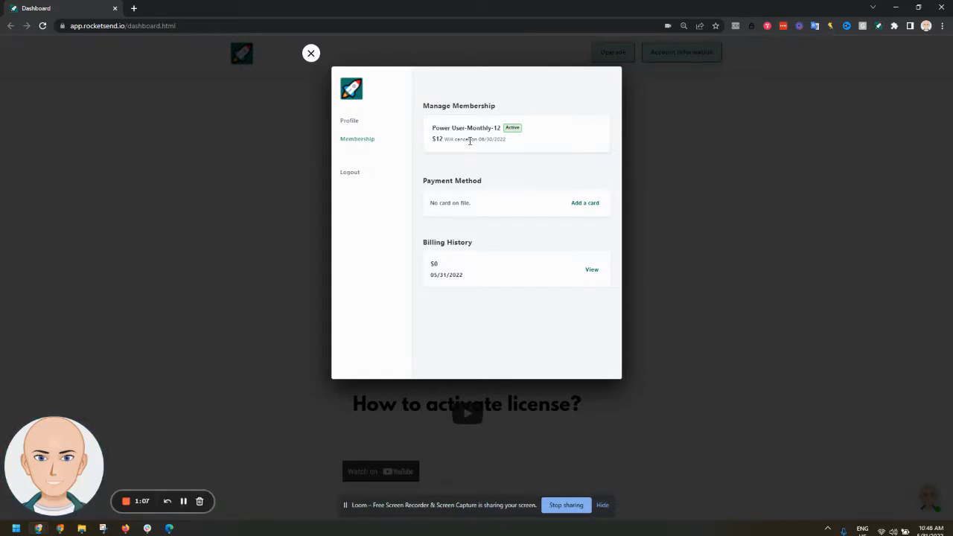
{"action": "mouse_move", "coordinate": [437, 236]}
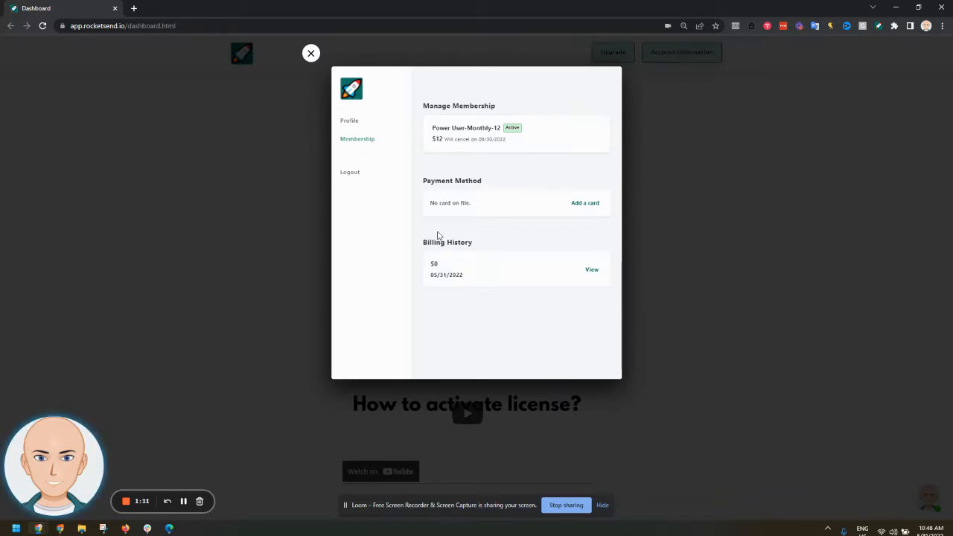
Return to the welcome dashboard and bring up the support chat panel with its greeting.
{"action": "left_click", "coordinate": [310, 54]}
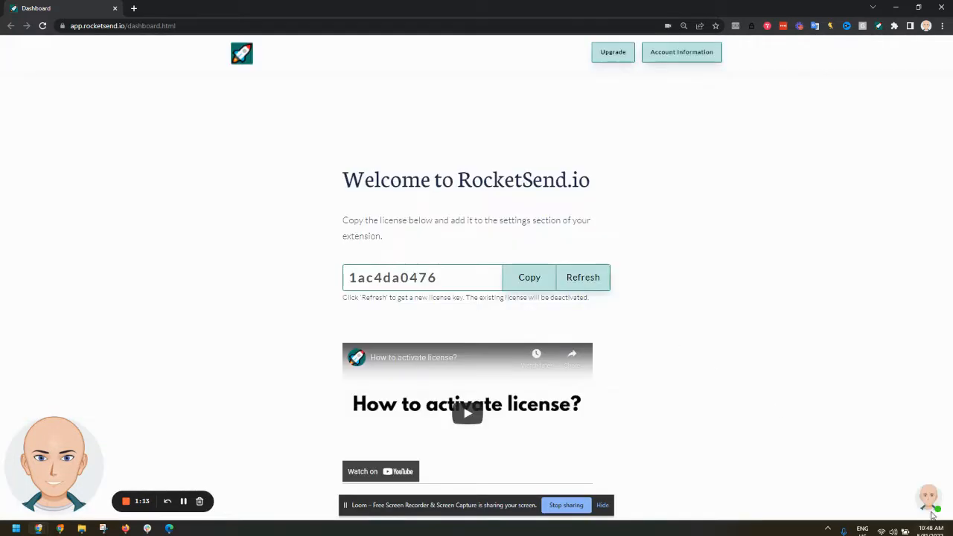
{"action": "left_click", "coordinate": [929, 510]}
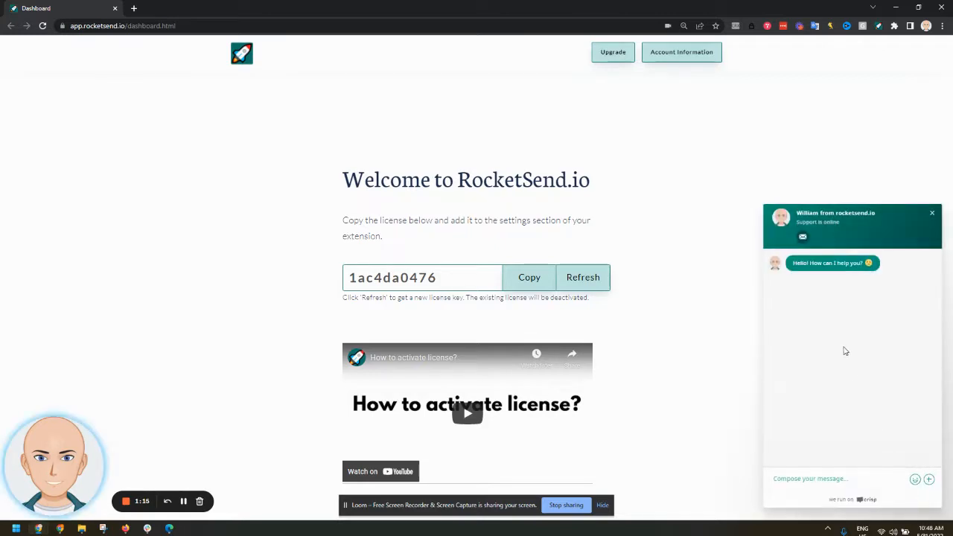
{"action": "mouse_move", "coordinate": [395, 140]}
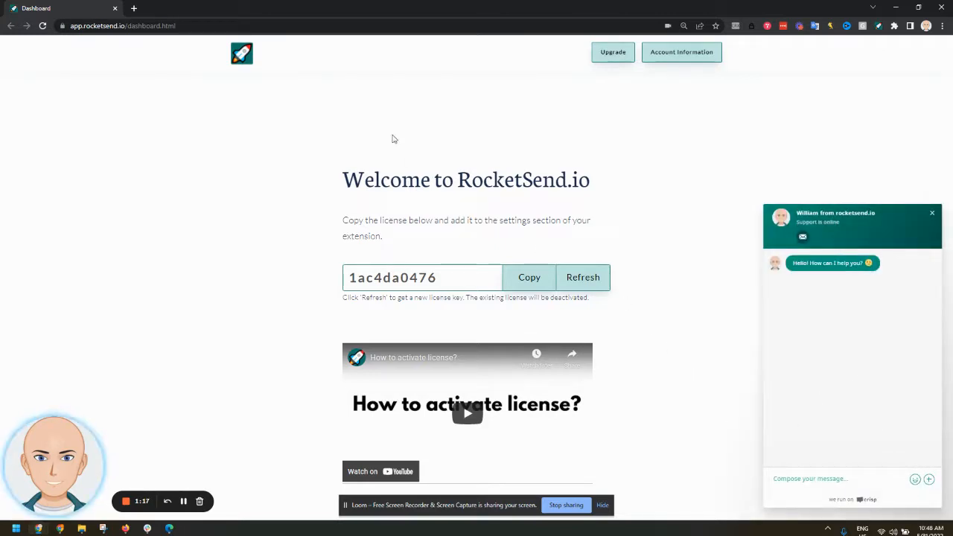
{"action": "mouse_move", "coordinate": [257, 142]}
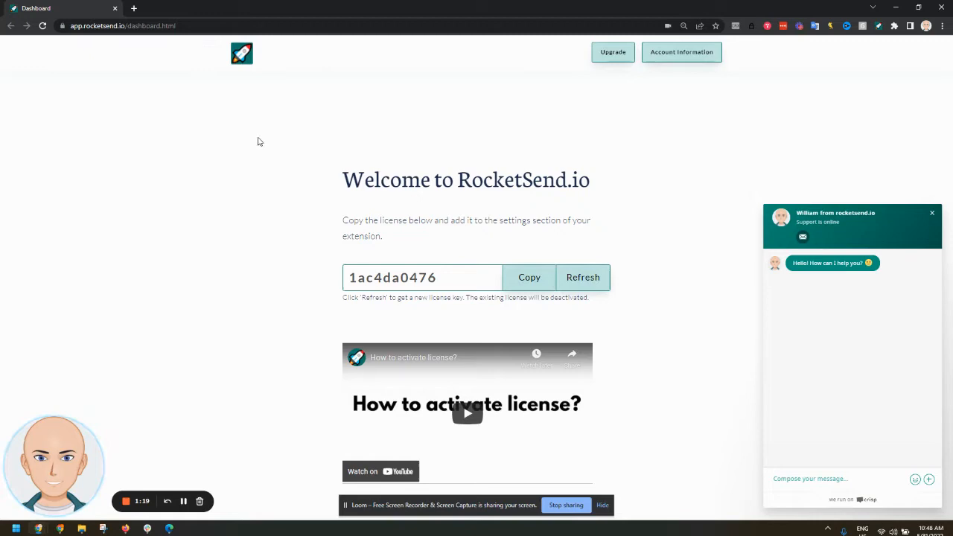